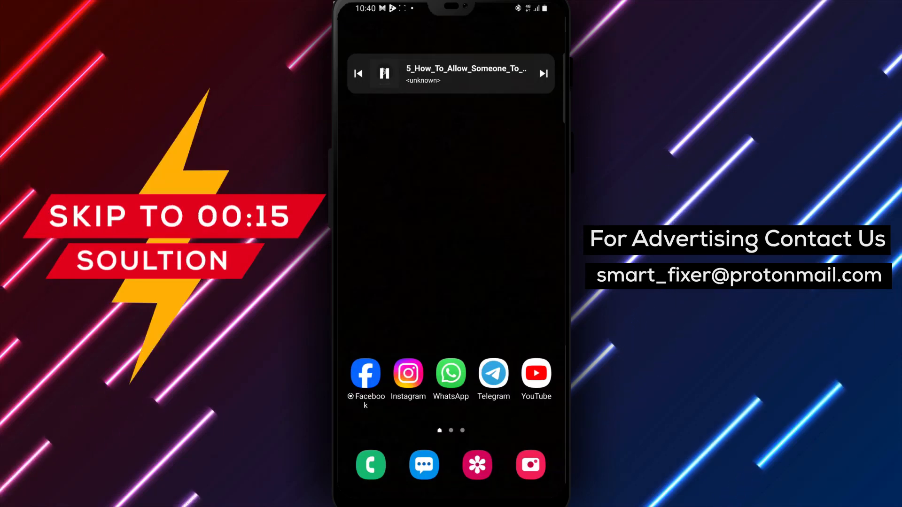
Launch Telegram from the Android home screen to reach the chat list.
click(493, 374)
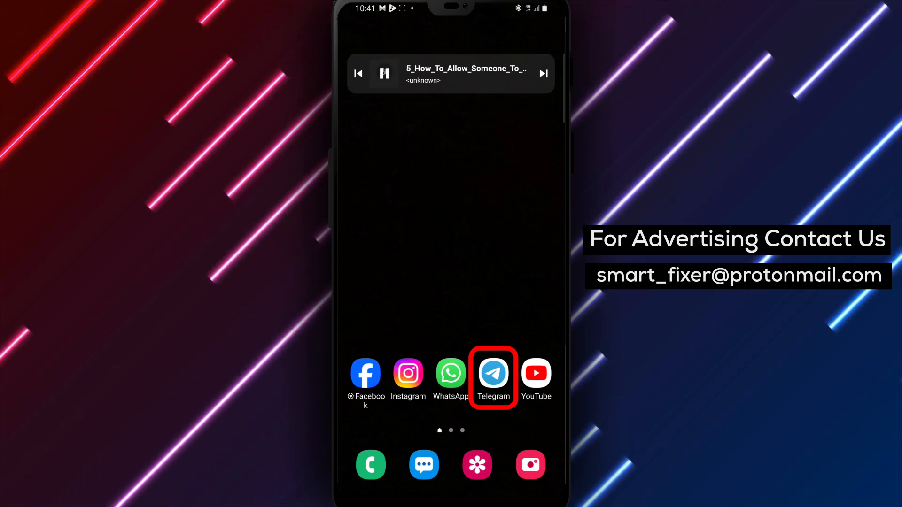
click(494, 374)
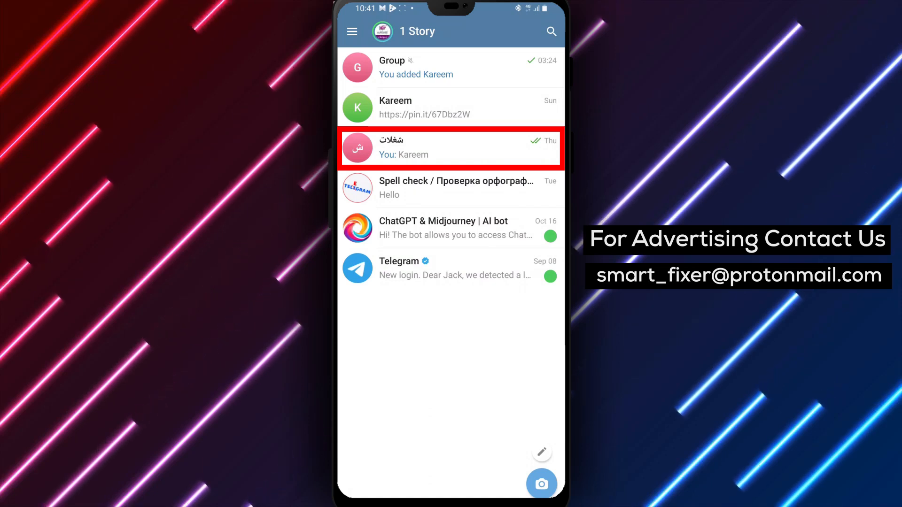
Open the two-member شغلات group chat from the chat list.
click(450, 148)
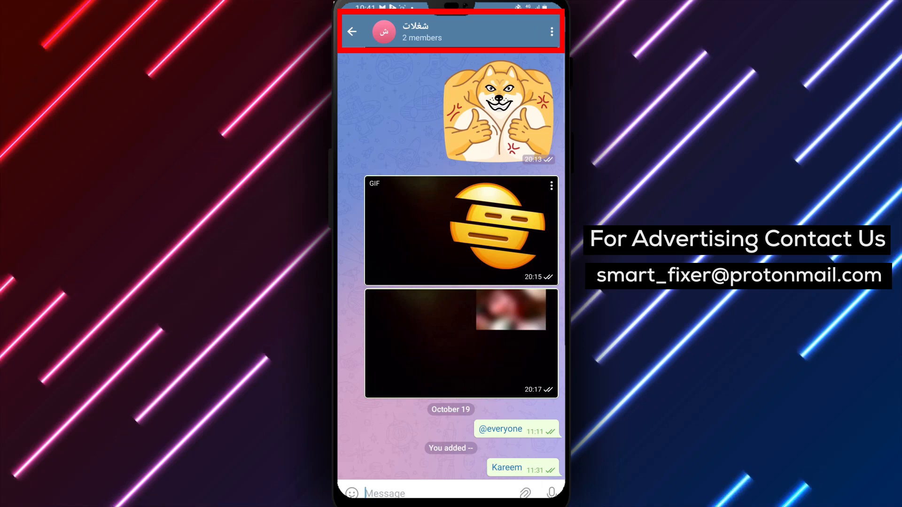
Open the شغلات group's info page to reach Kareem's member options.
click(419, 33)
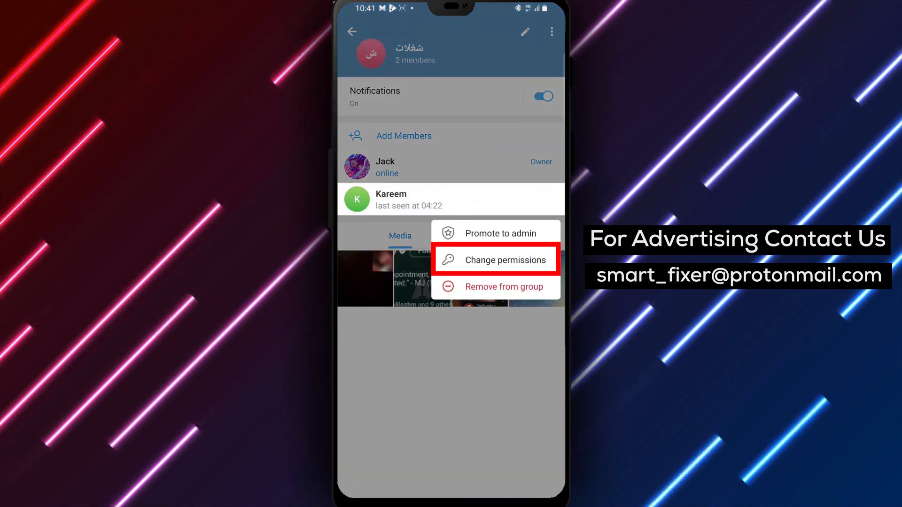
Change Kareem's permissions, expanding Send Media and enabling Embed Links for 9/9.
click(500, 260)
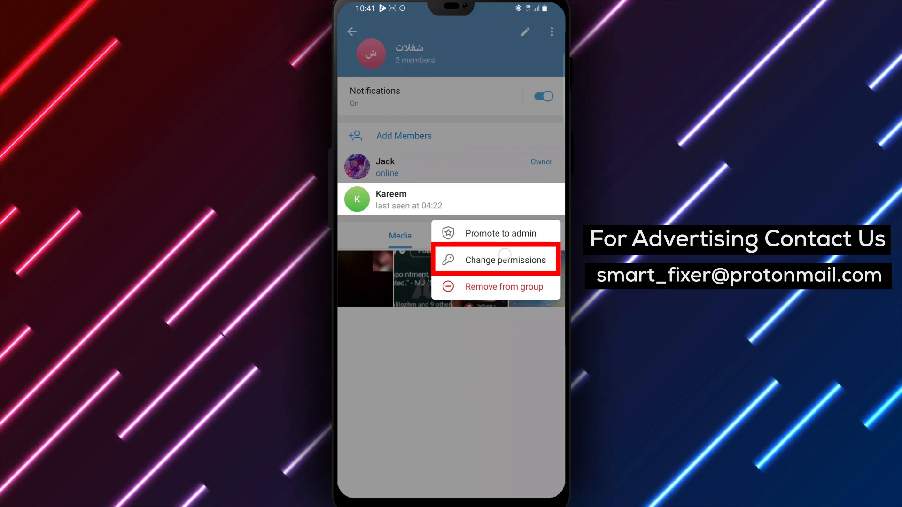
click(505, 260)
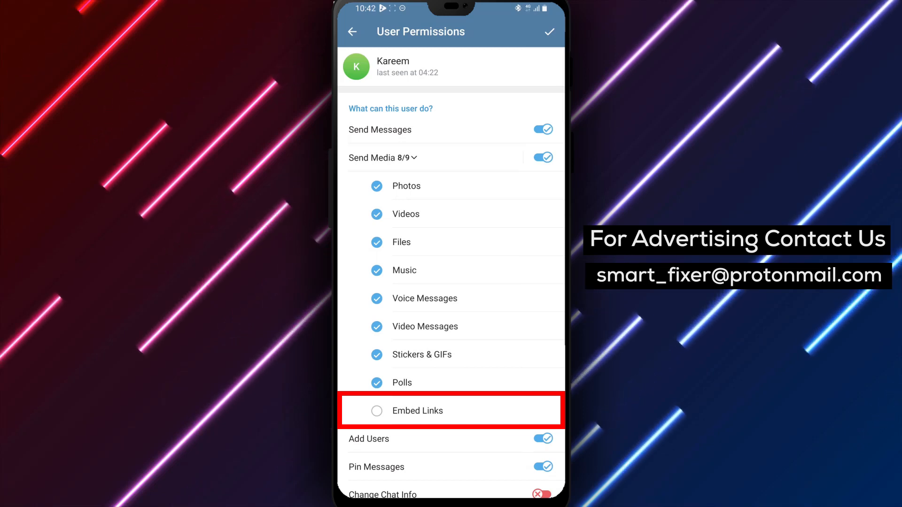
click(418, 411)
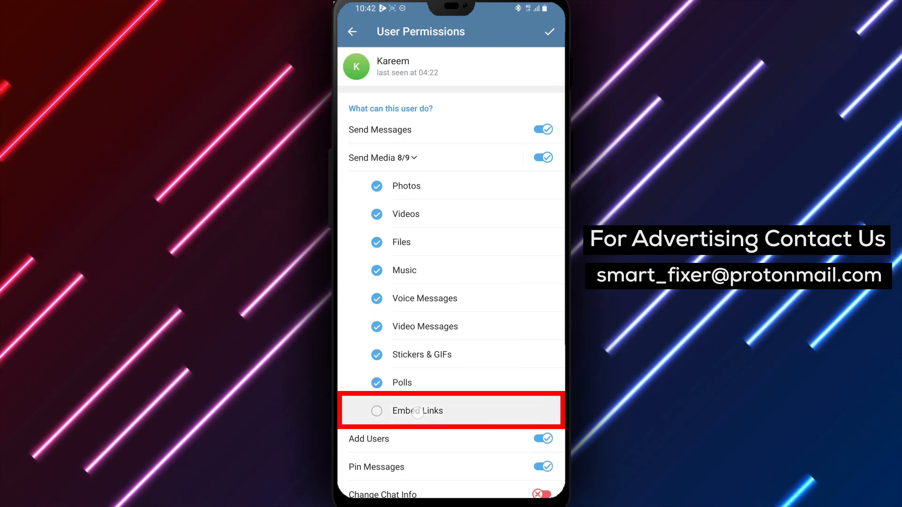
click(377, 411)
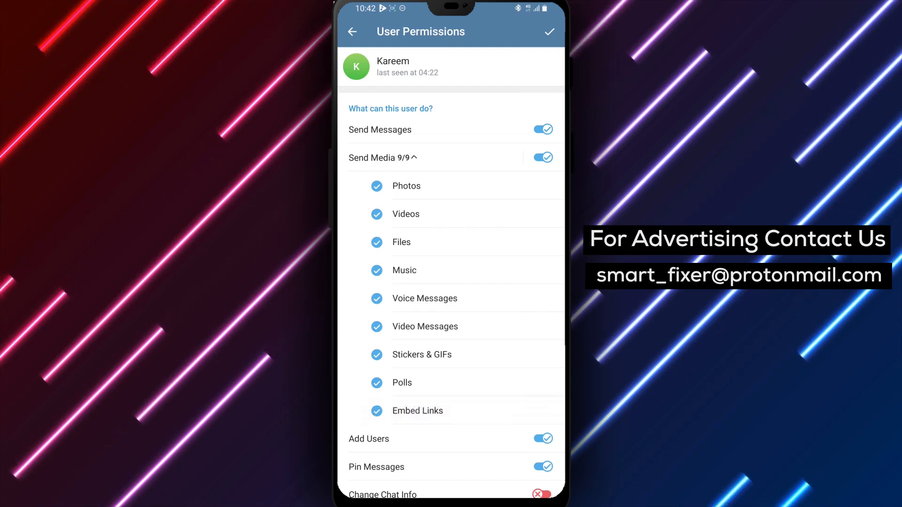